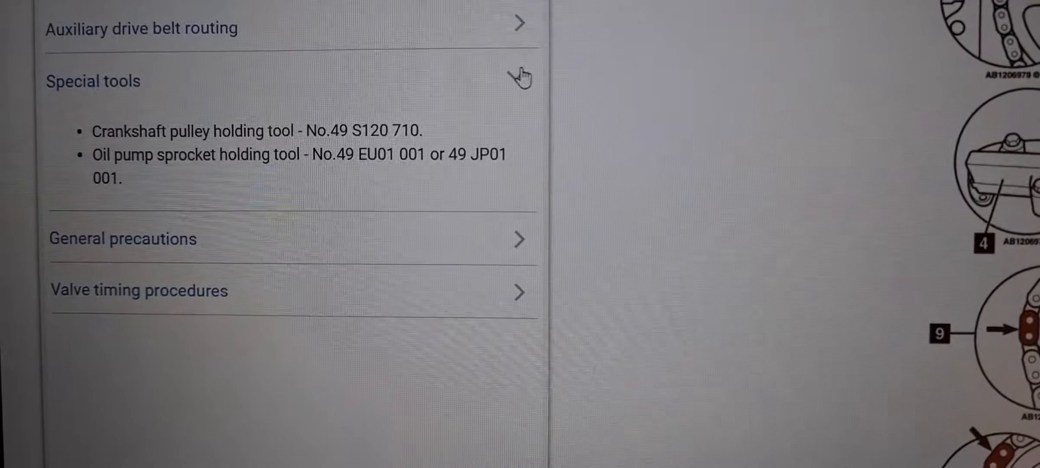
# Scroll up to bring the Special tools and General precautions sections into view
pyautogui.scroll(3)
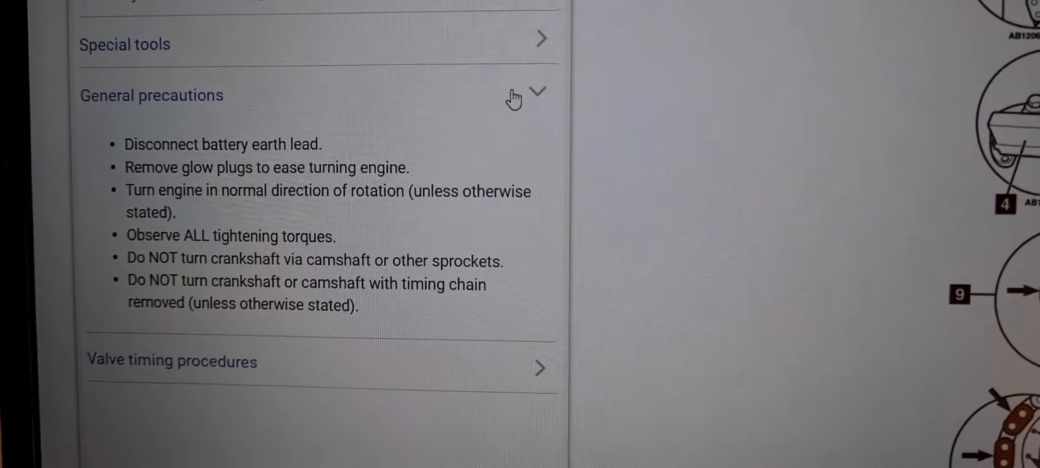
# Collapse the General precautions section after reading the battery and glow plug precautions
pyautogui.click(514, 94)
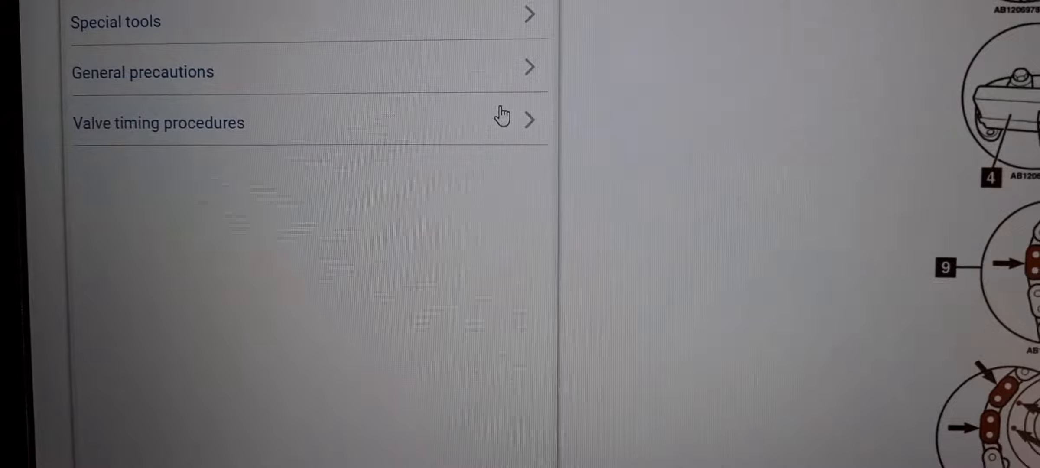